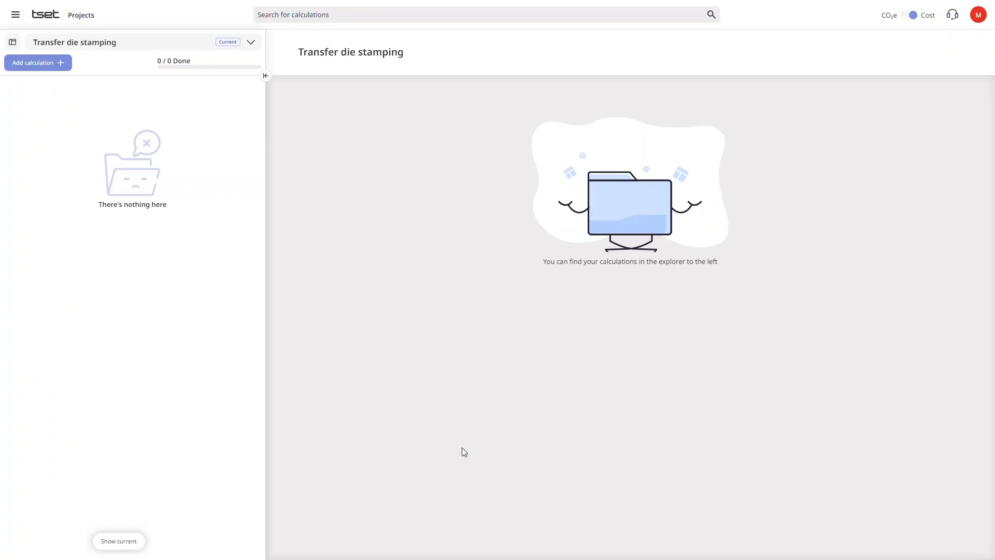
pyautogui.moveTo(425, 430)
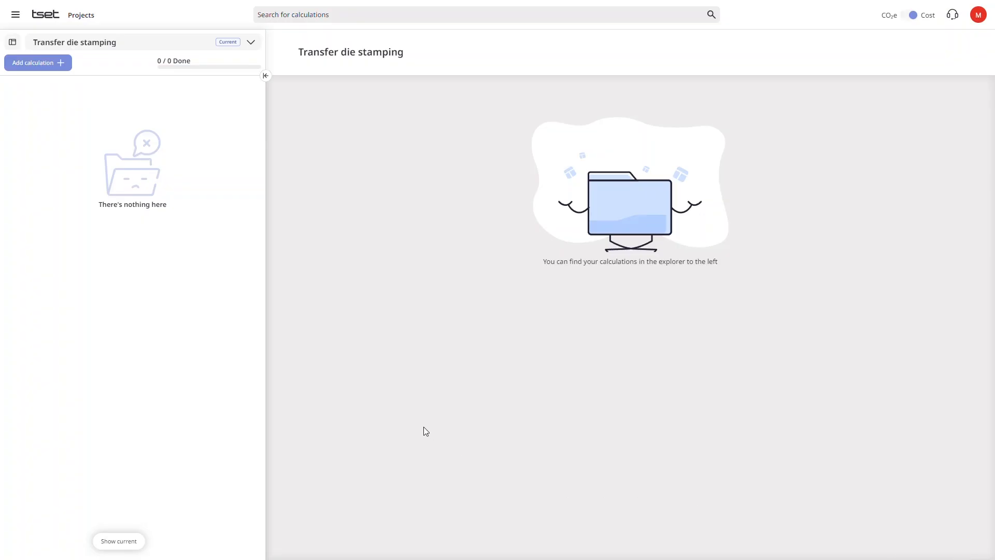
pyautogui.moveTo(59, 95)
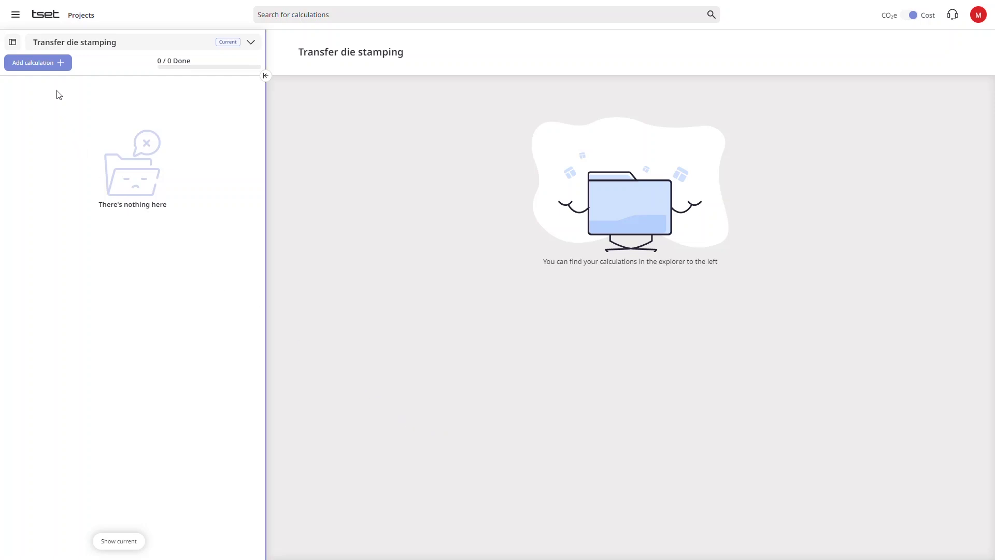
# Step: Add calculation 'Back panel' 123.456: 8-year lifetime, 250,000/350,000 pcs, location 24Q1 Germany
pyautogui.click(38, 62)
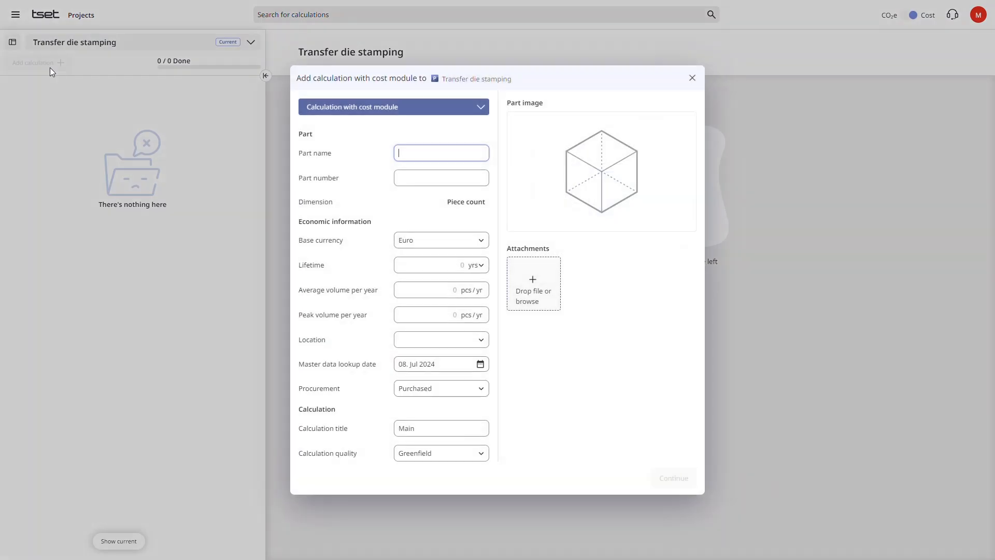
pyautogui.write('Back panel')
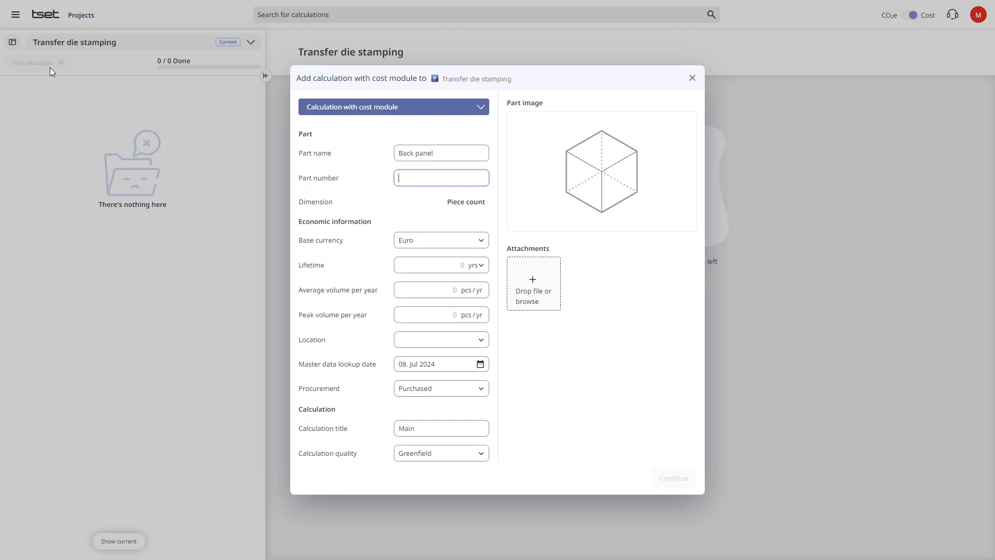
pyautogui.write('123.4')
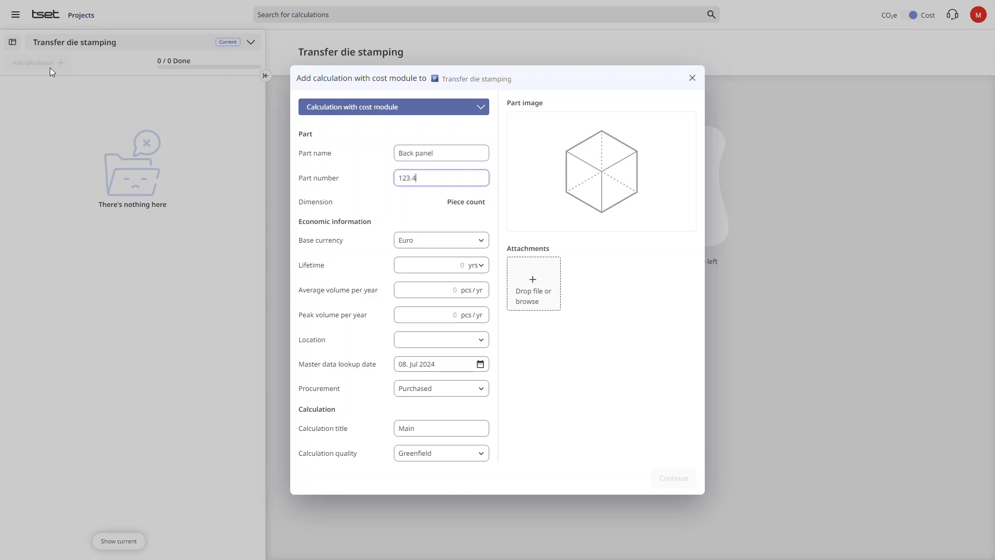
pyautogui.click(441, 240)
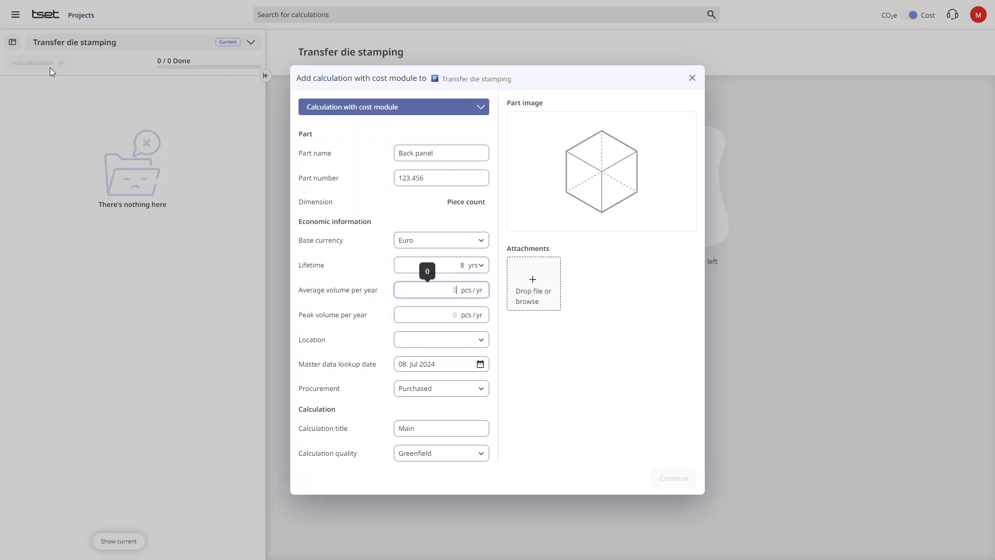
pyautogui.write('250000')
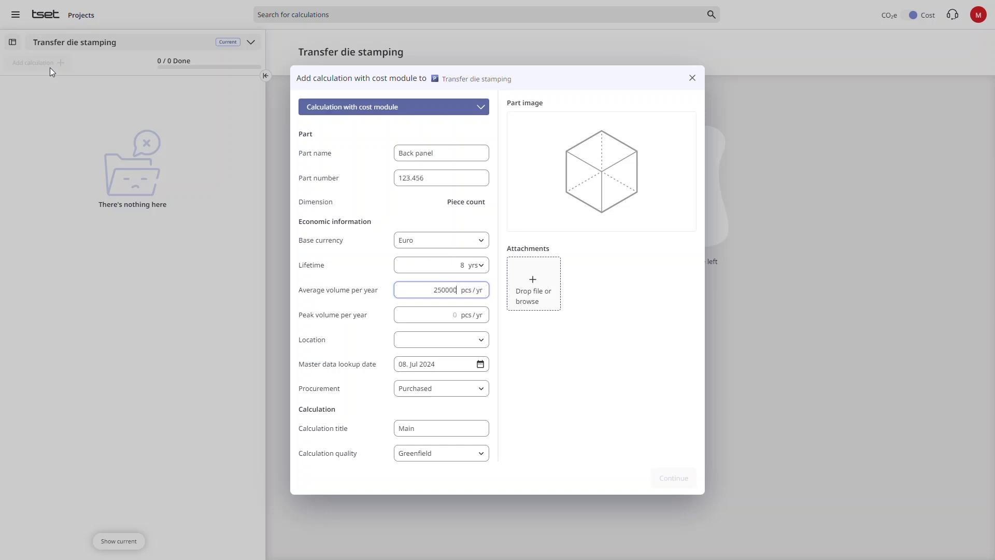
pyautogui.write('350')
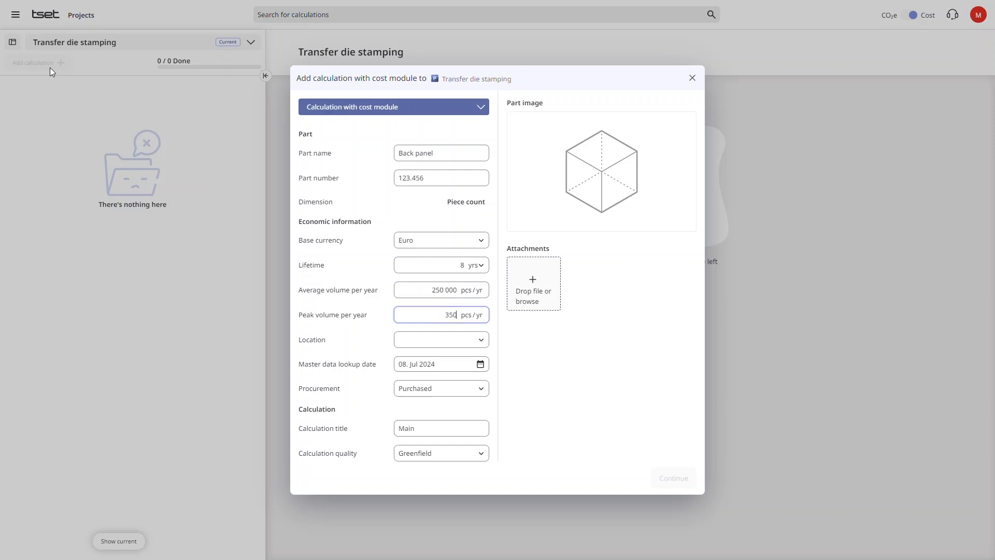
pyautogui.write('germ')
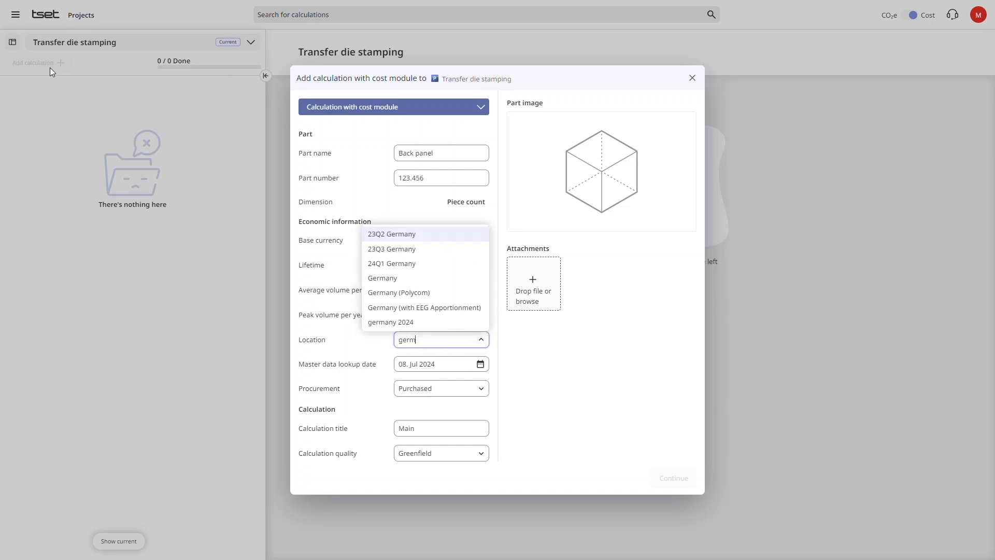
pyautogui.click(392, 263)
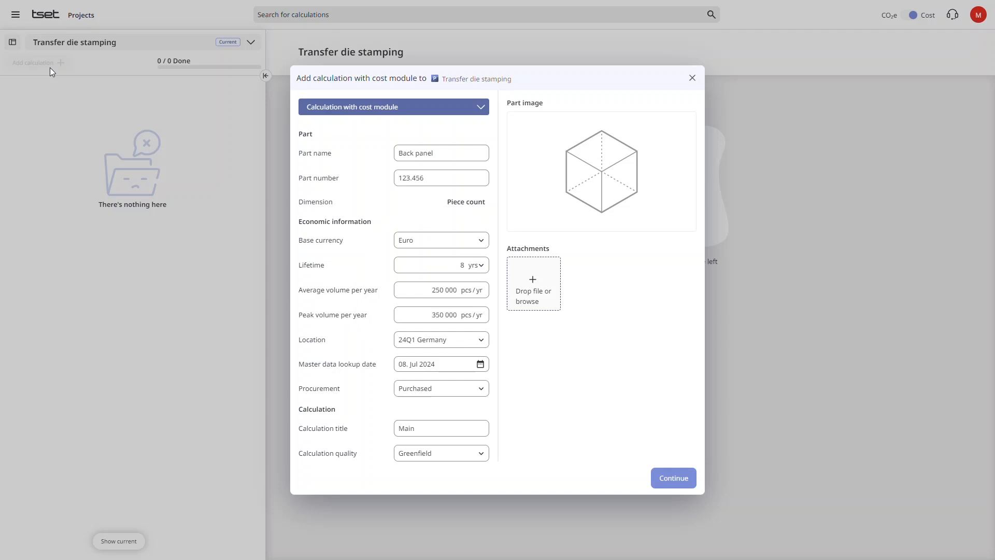
pyautogui.moveTo(504, 393)
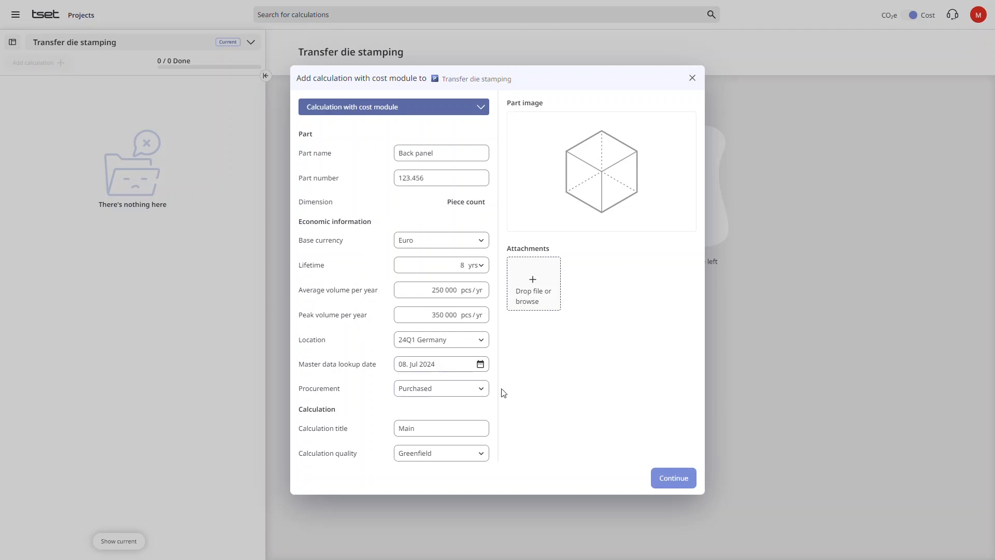
# Step: Submit the part details and select the Transfer Die Stamping technology tile
pyautogui.click(673, 478)
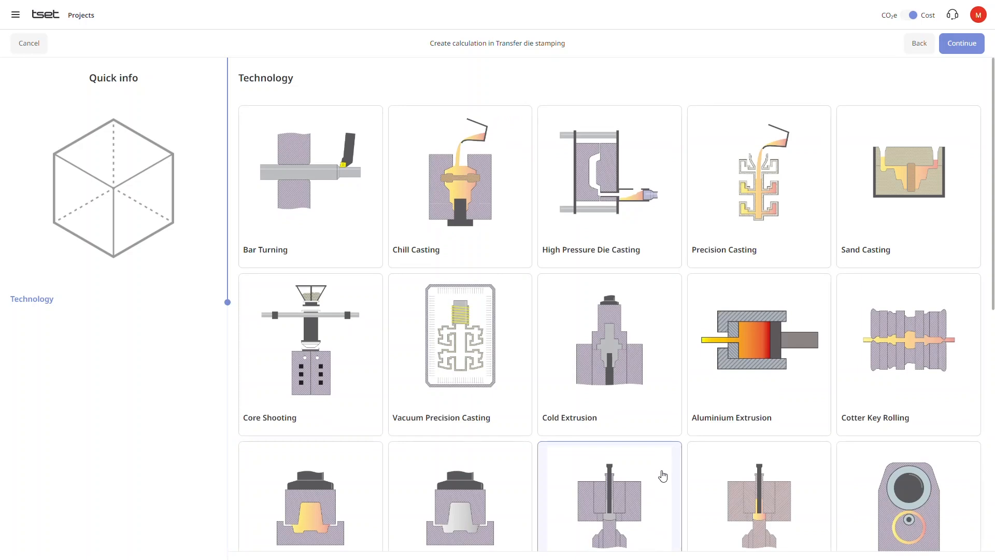
pyautogui.scroll(-3)
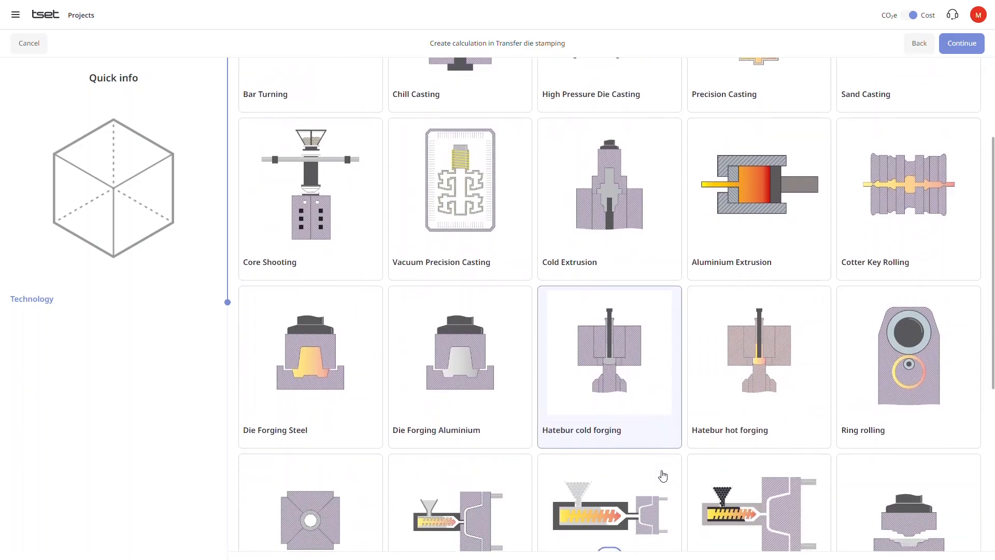
pyautogui.scroll(-3)
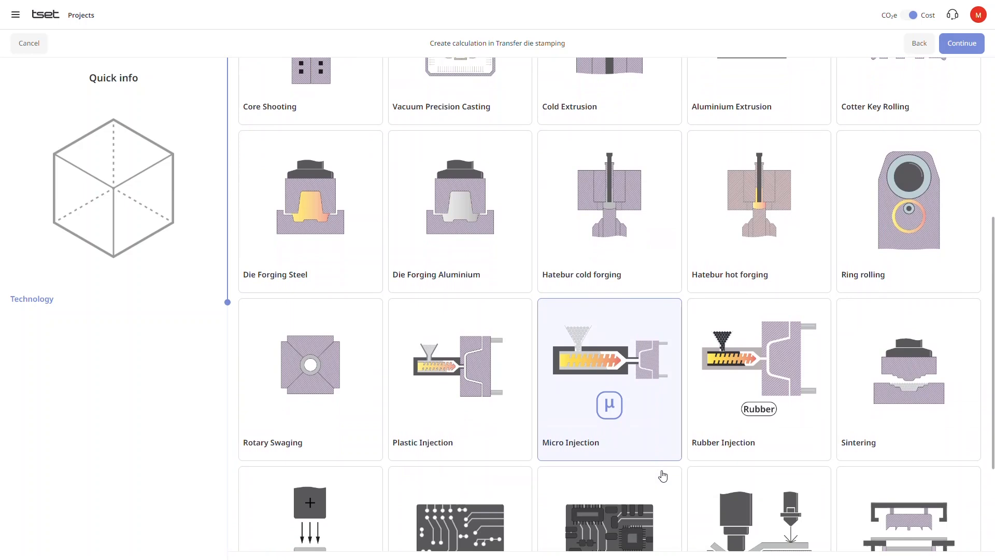
pyautogui.scroll(-3)
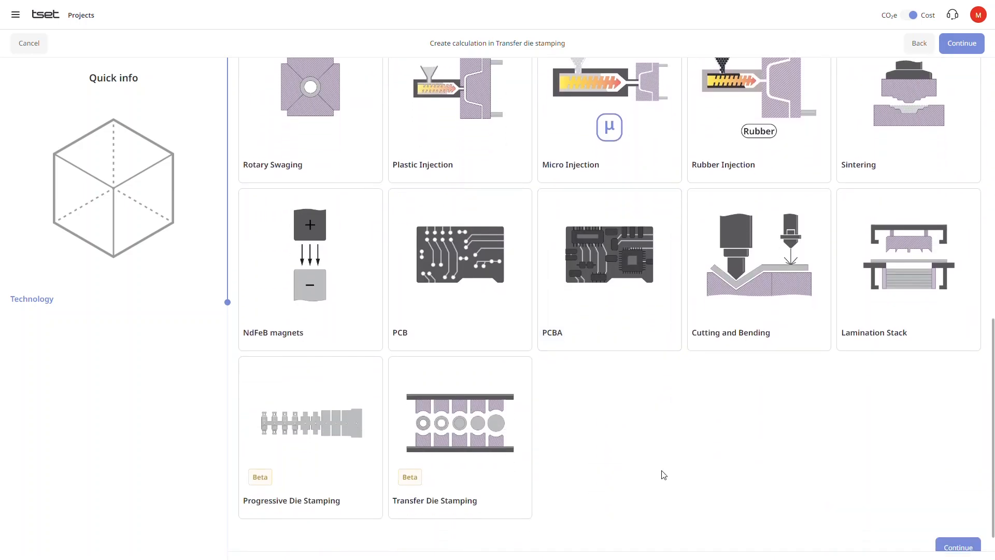
pyautogui.click(460, 411)
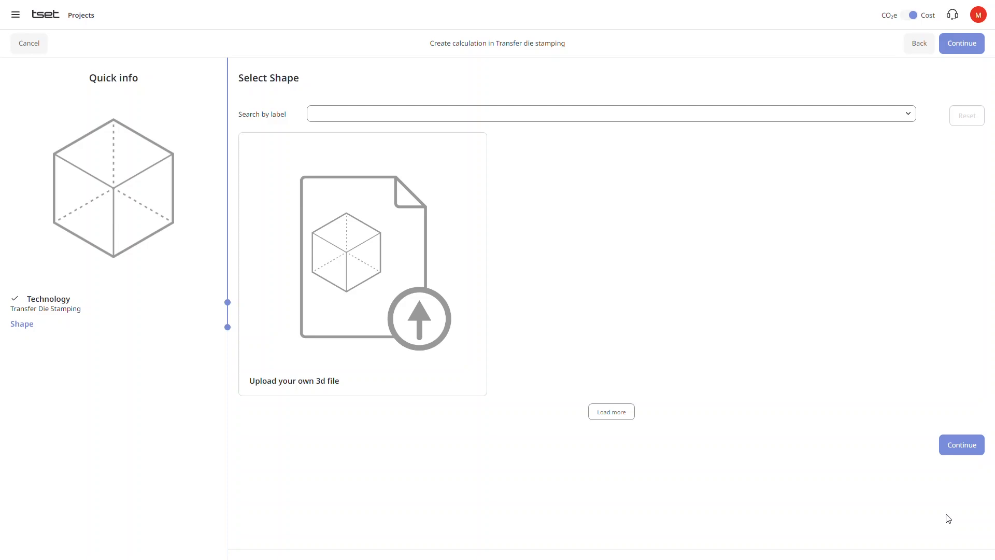
pyautogui.moveTo(407, 273)
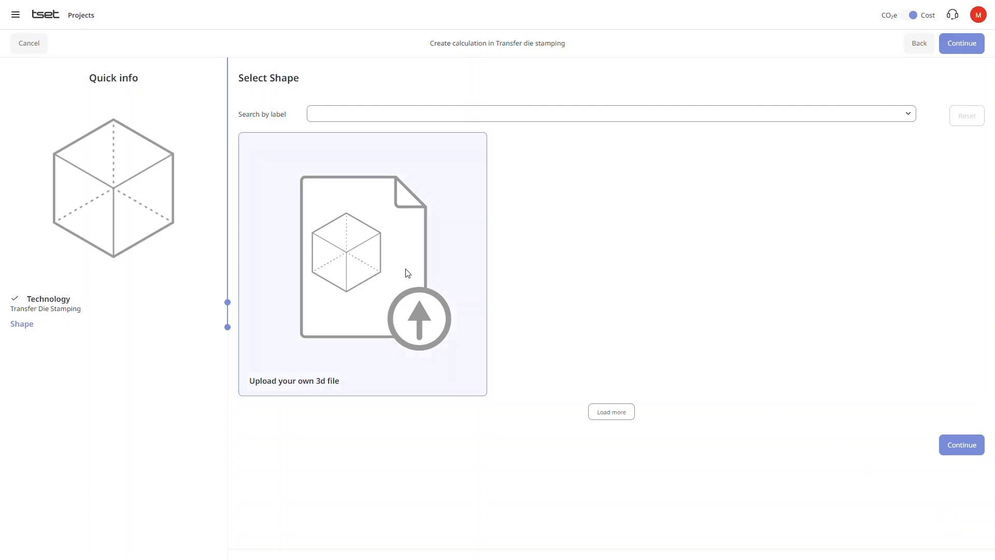
# Step: Upload washing_machine_backpanel.step from the Desktop as the part's 3D shape
pyautogui.click(362, 263)
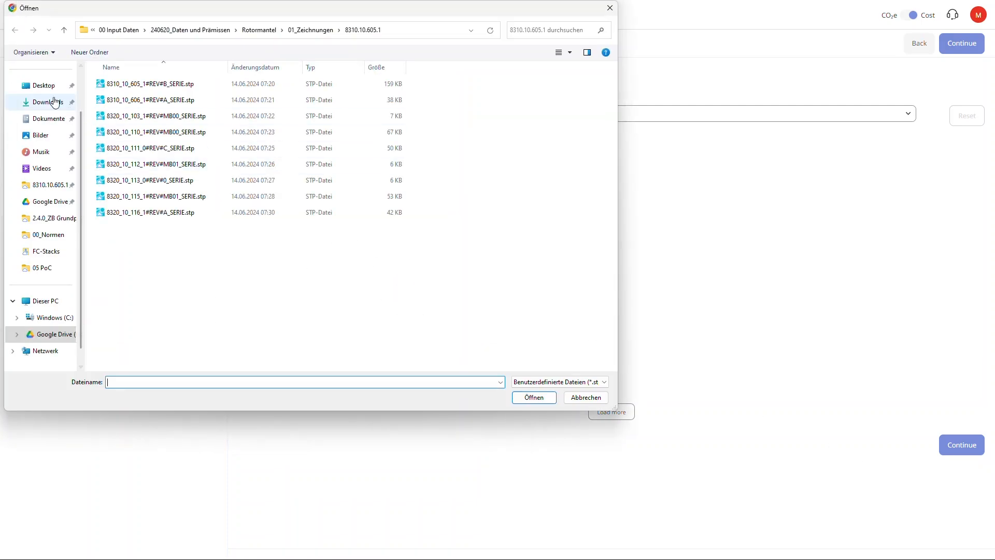
pyautogui.click(35, 85)
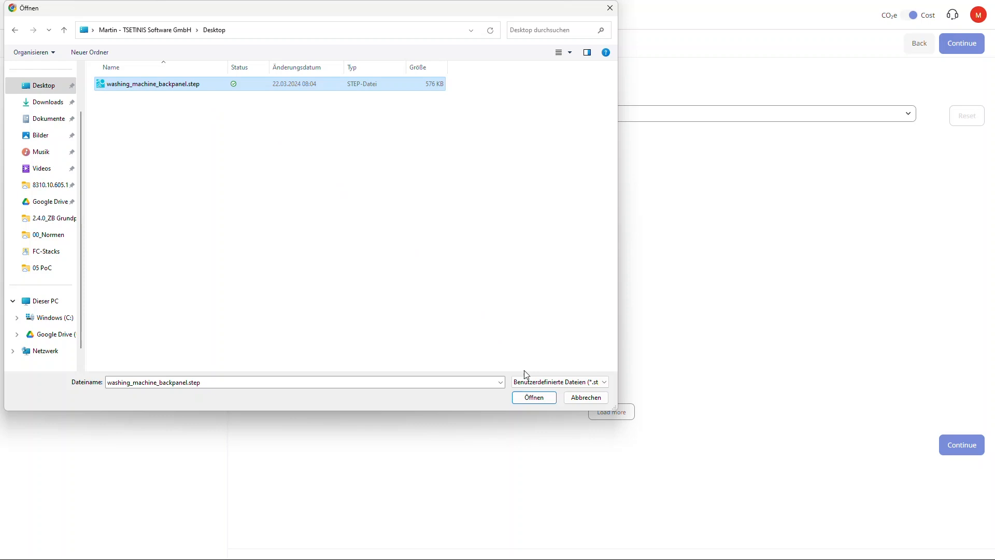
pyautogui.click(534, 397)
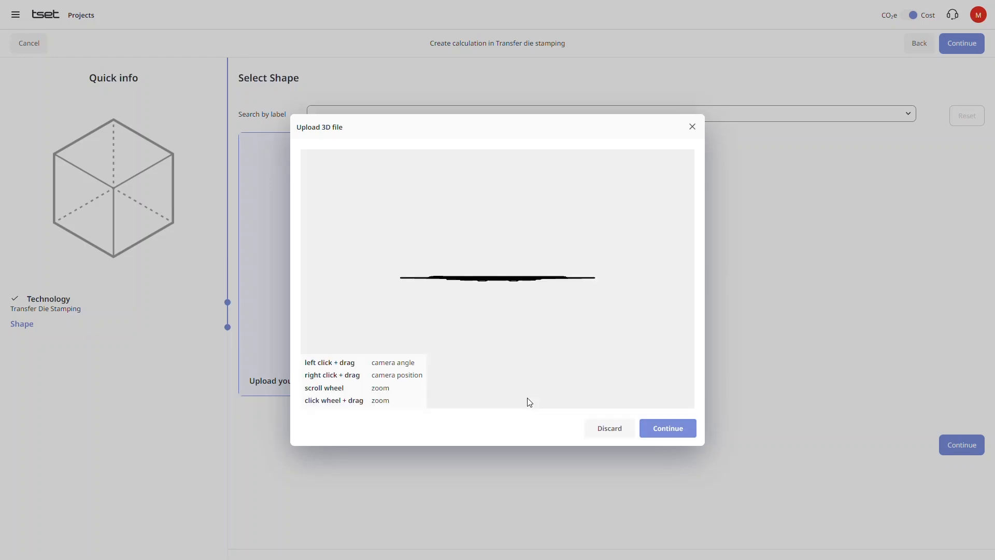
# Step: Accept the uploaded shape and submit material DC01 at 1.00 mm thickness
pyautogui.click(668, 428)
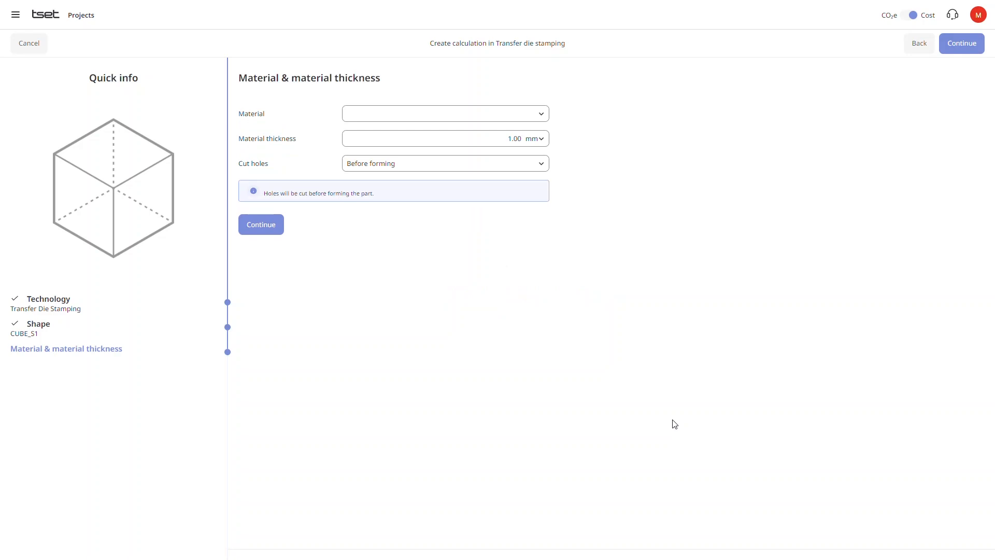
pyautogui.moveTo(505, 168)
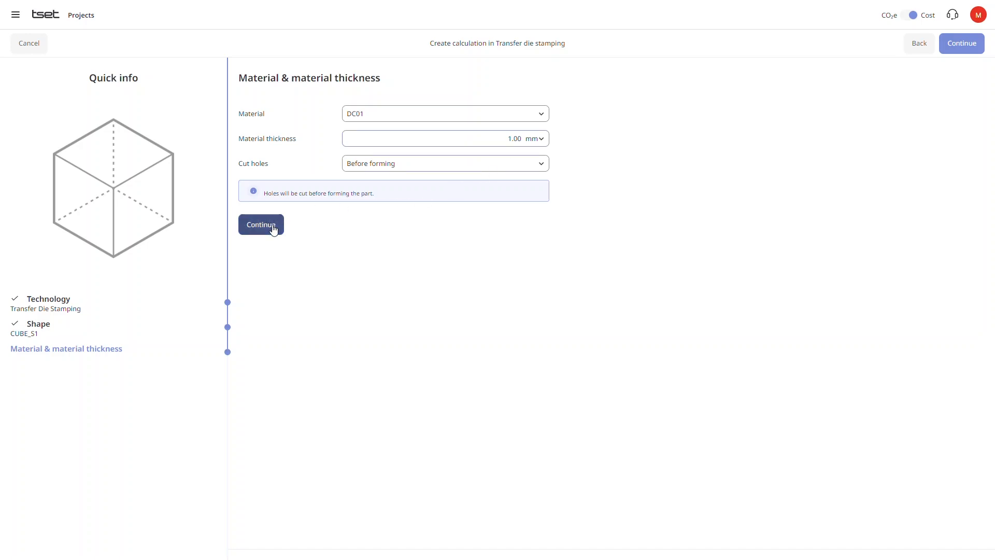
pyautogui.click(261, 224)
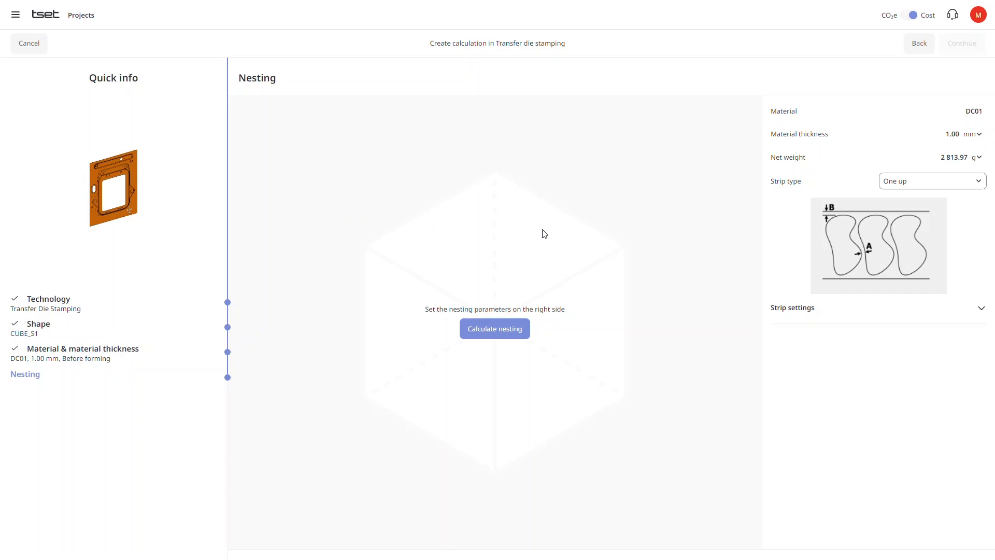
pyautogui.moveTo(884, 281)
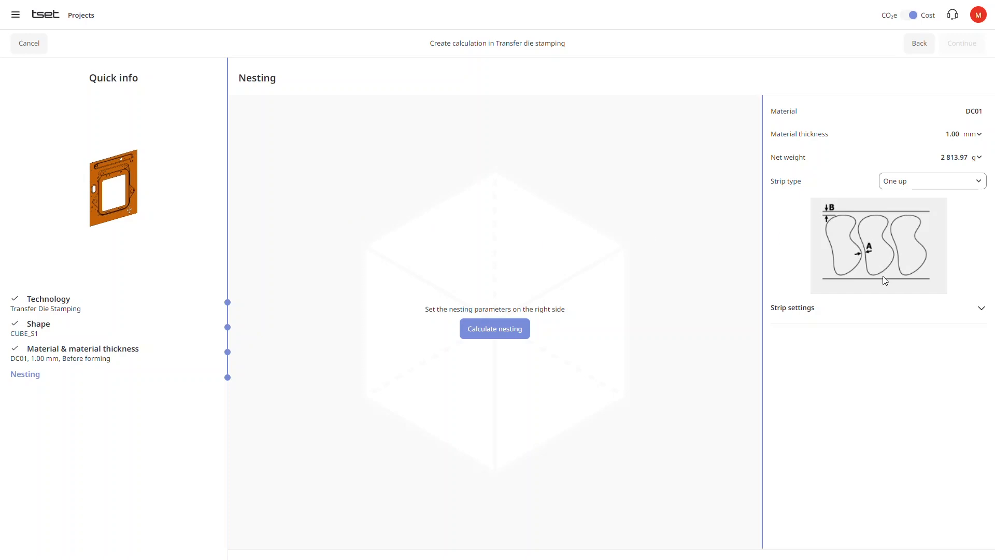
# Step: Calculate the strip nesting (90°, one-up) and proceed to Processing
pyautogui.click(494, 329)
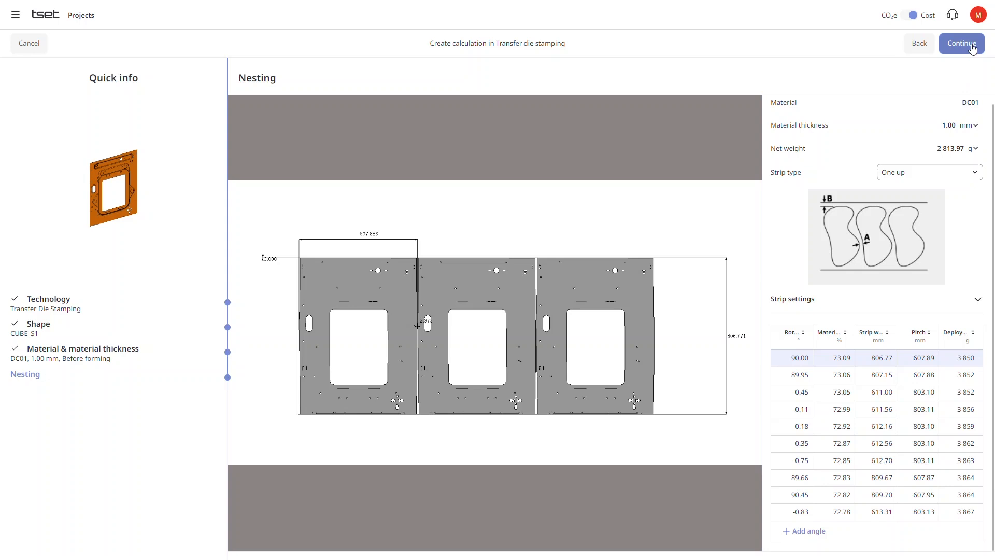
pyautogui.click(961, 43)
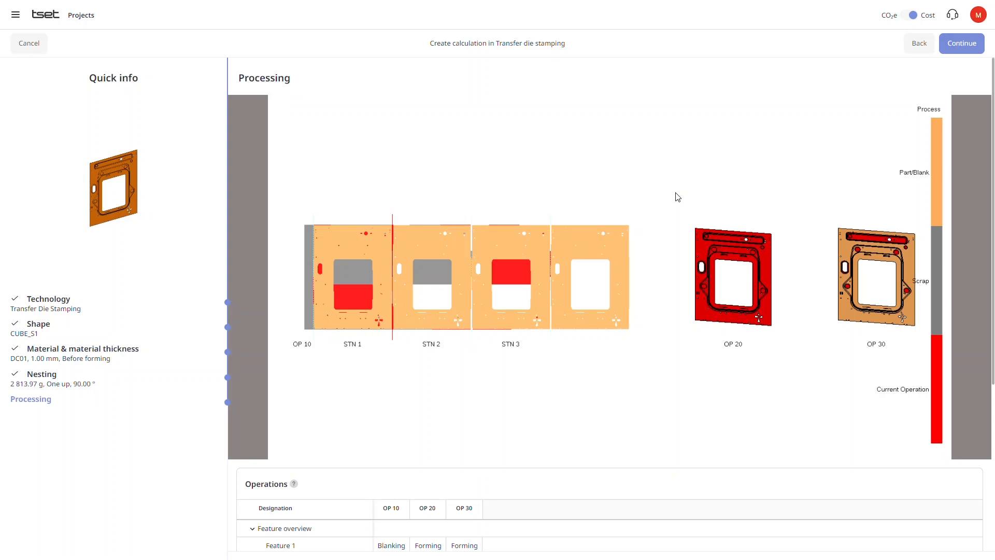
# Step: Review operations OP 10 to OP 30 and continue to additional manufacturing steps
pyautogui.scroll(-3)
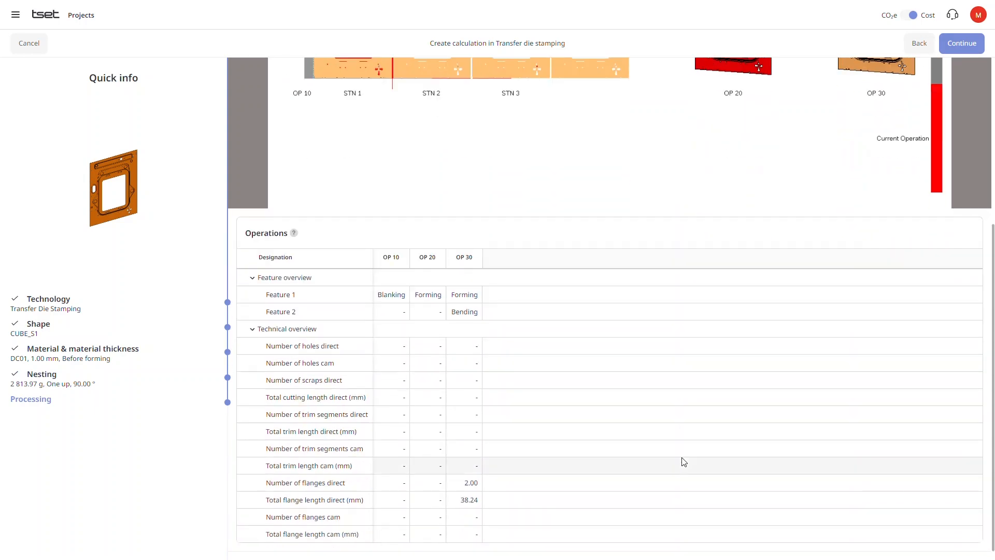
pyautogui.click(963, 31)
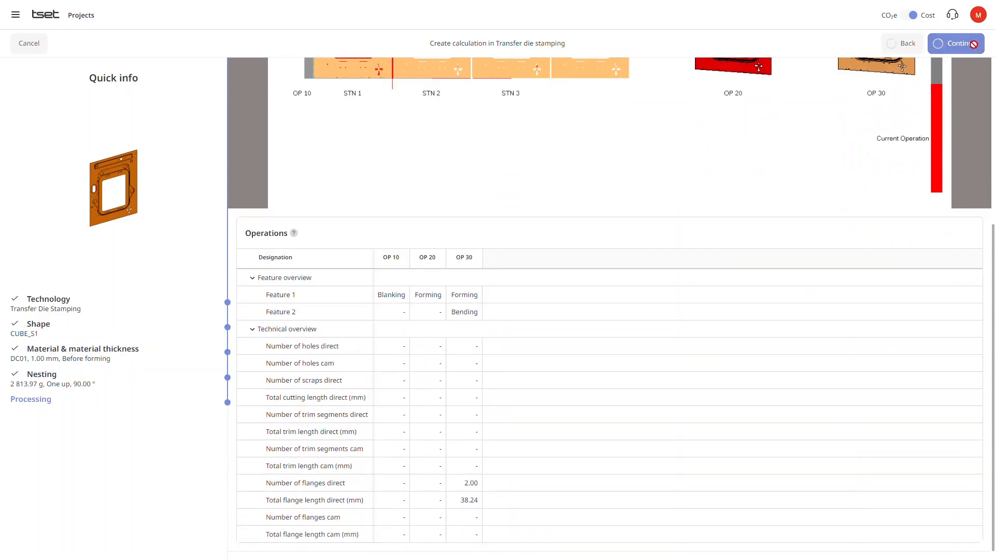
pyautogui.click(959, 43)
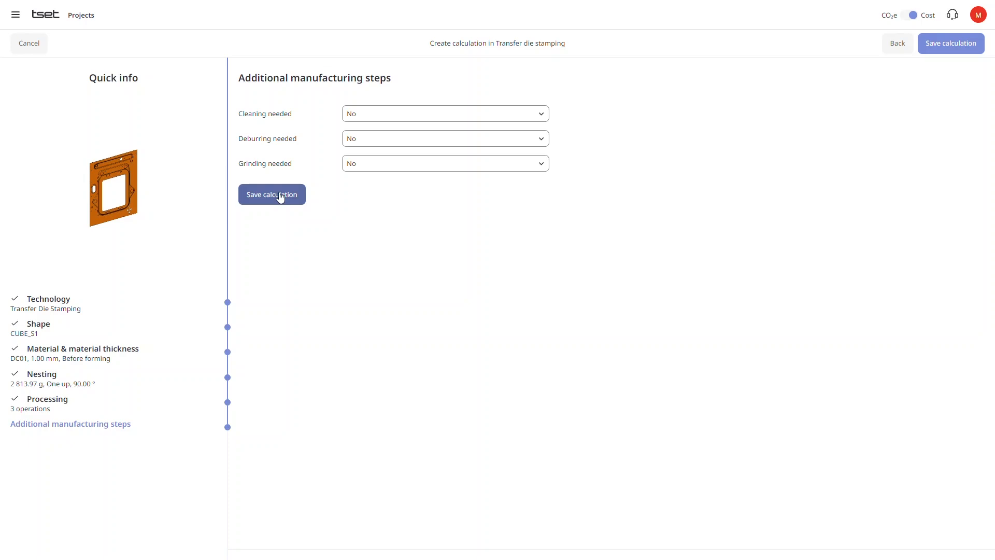
# Step: Save the calculation with cleaning, deburring and grinding left at No
pyautogui.click(278, 194)
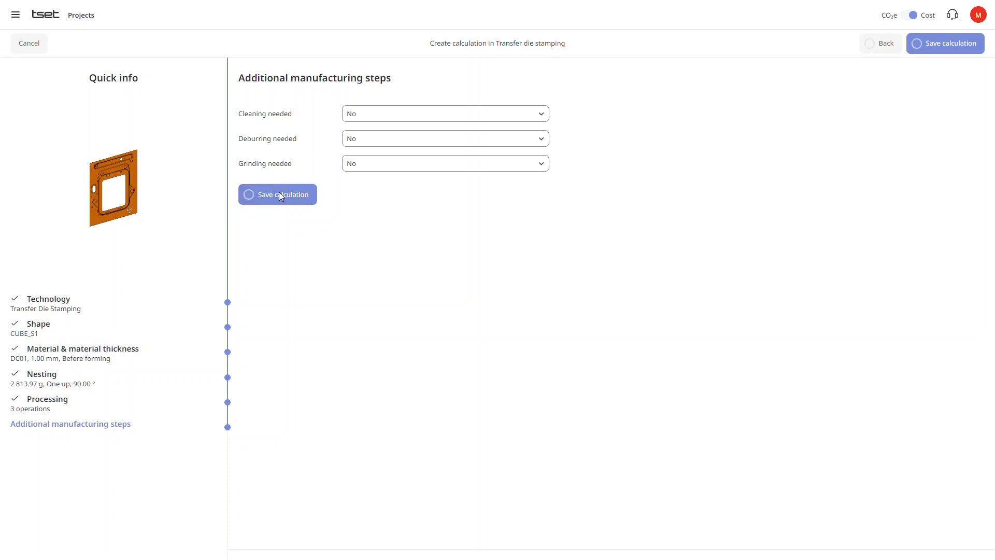
pyautogui.click(278, 194)
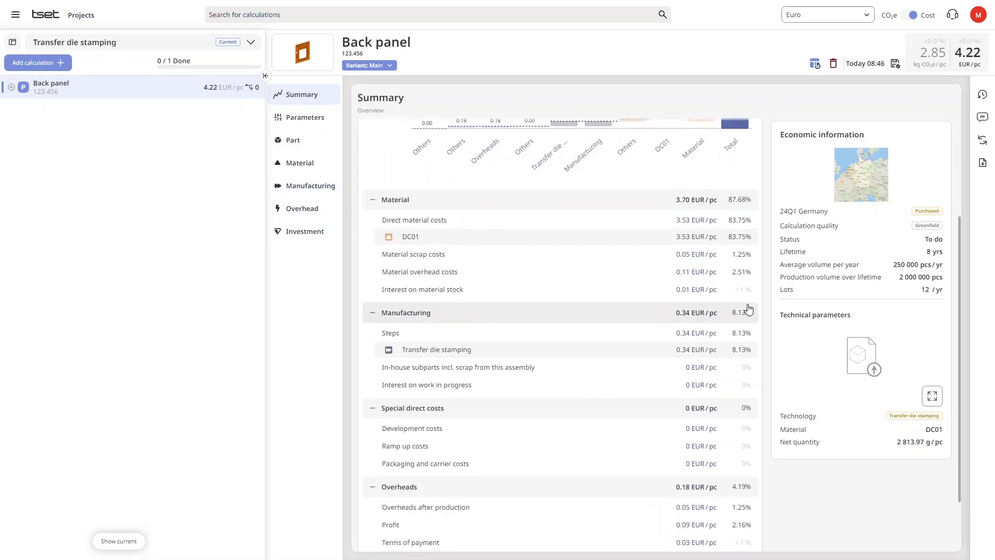
pyautogui.scroll(-3)
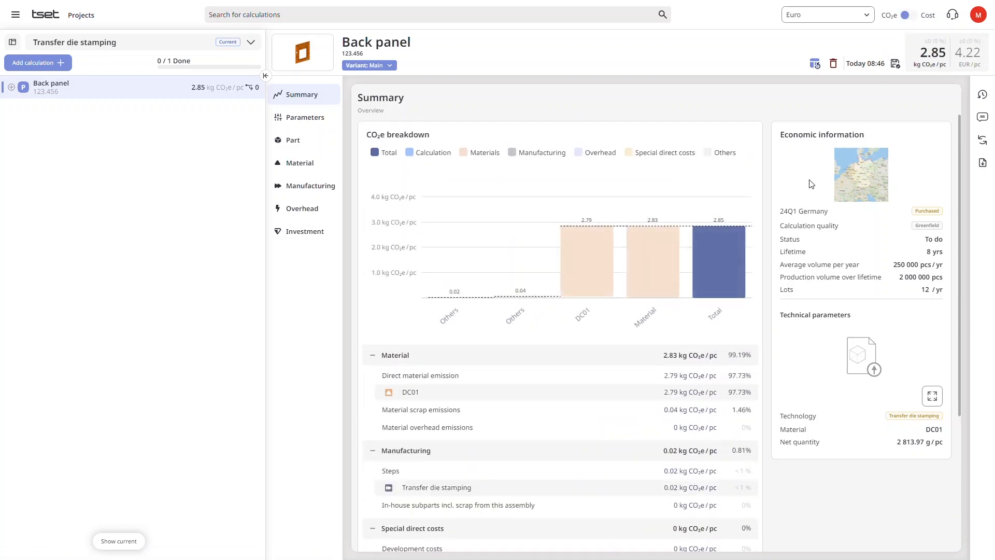
pyautogui.click(910, 15)
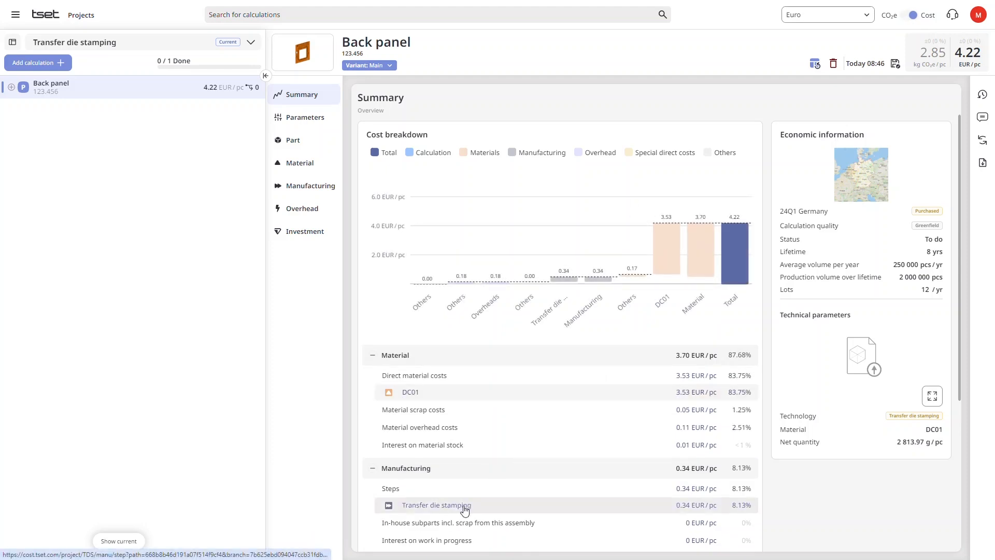
# Step: Open Transfer die stamping and review setup, labor and tool maintenance costs (0.34 EUR/pc)
pyautogui.click(436, 505)
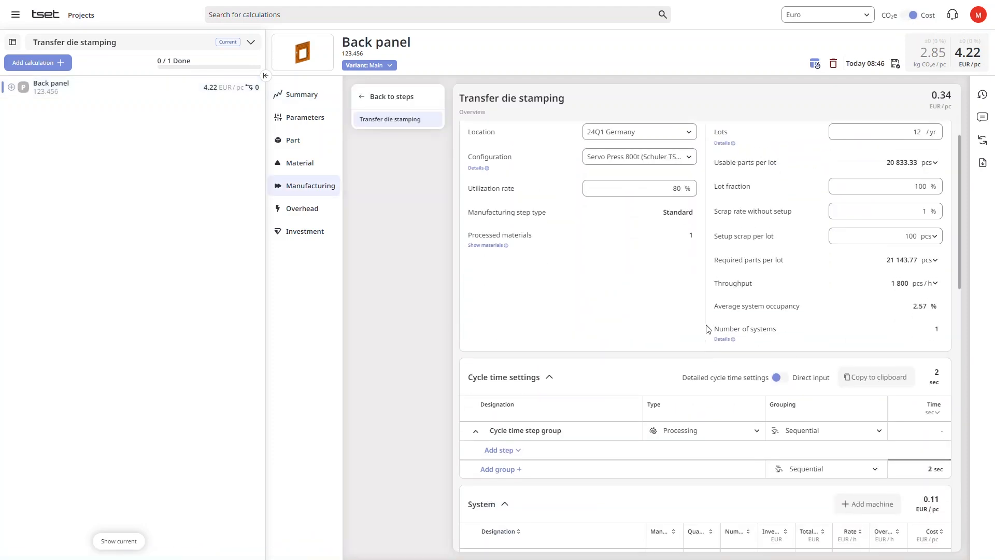
pyautogui.scroll(-3)
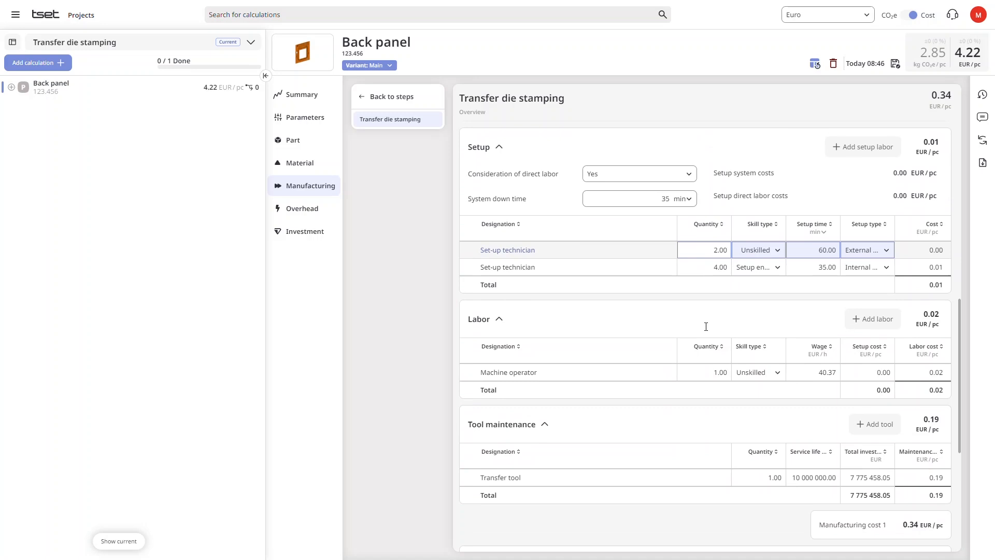
pyautogui.scroll(-3)
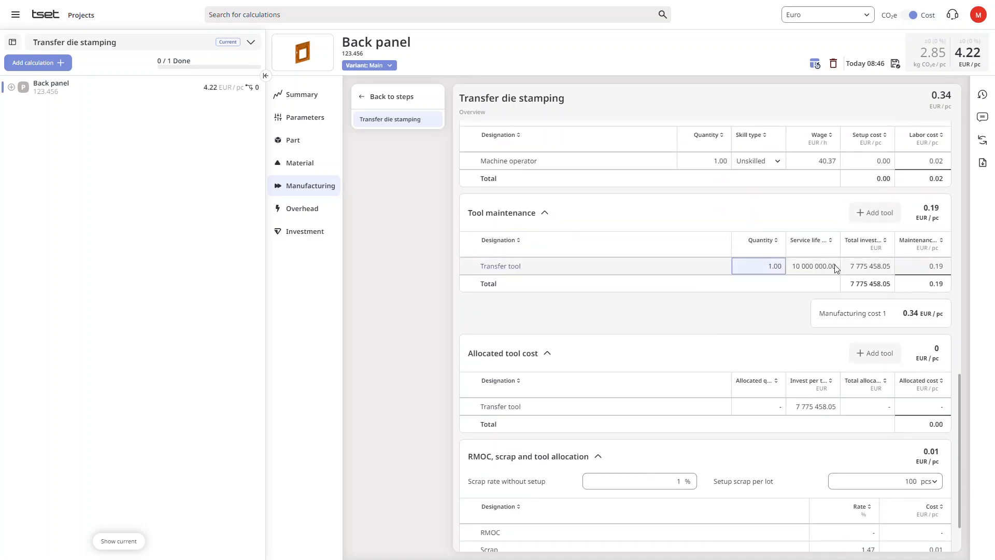
pyautogui.moveTo(844, 268)
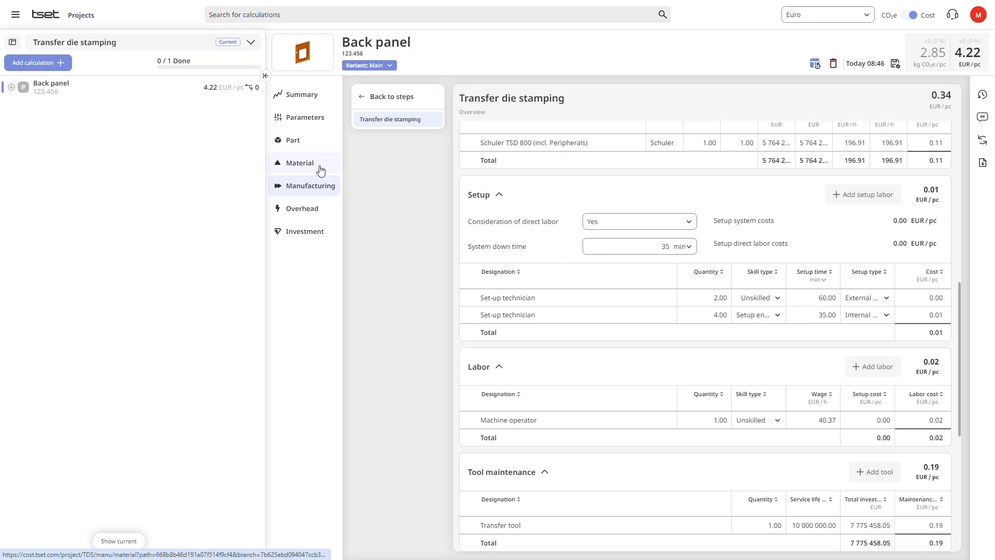
# Step: Open the DC01 material details and review weight, 0.95 EUR/kg price and 3.53 EUR/pc cost
pyautogui.click(300, 163)
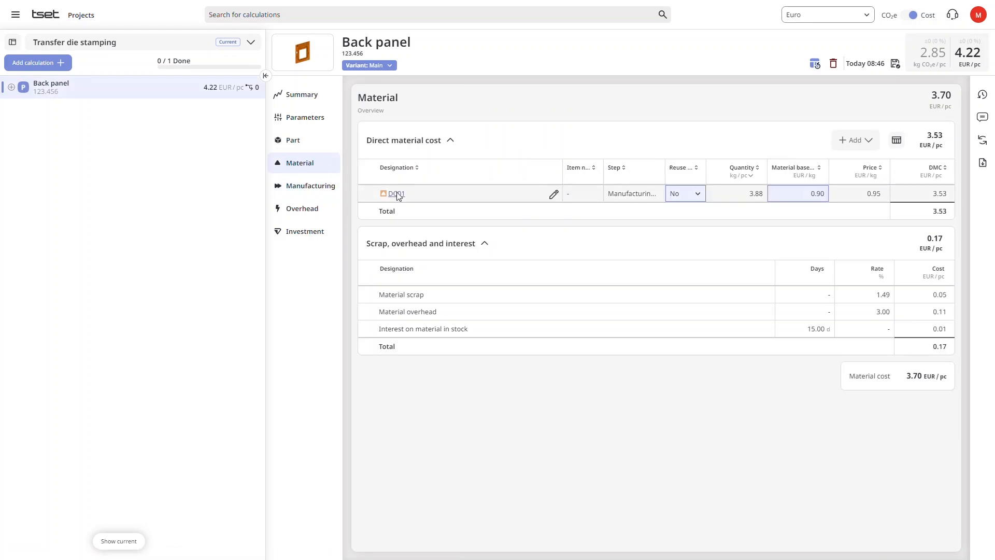
pyautogui.click(395, 194)
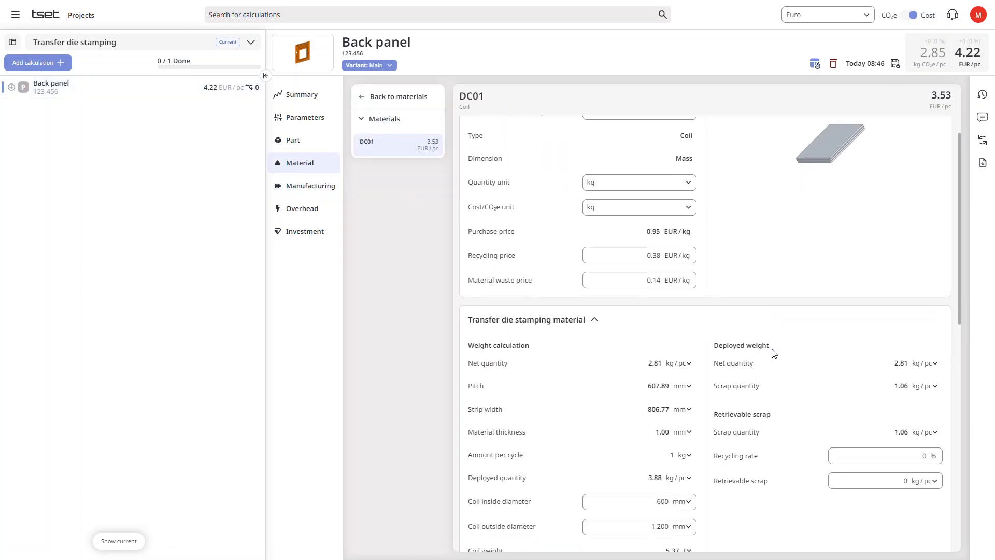
pyautogui.scroll(-3)
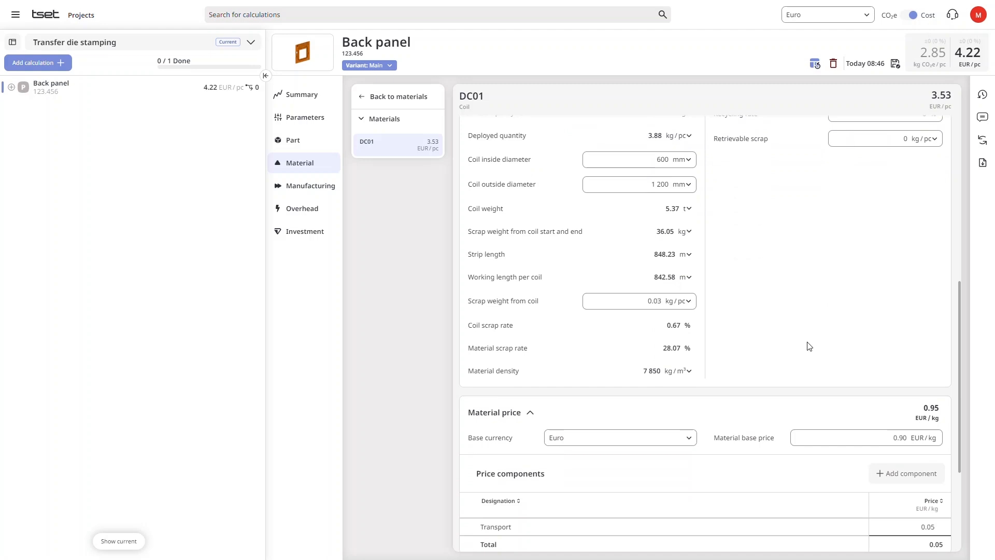
pyautogui.scroll(-3)
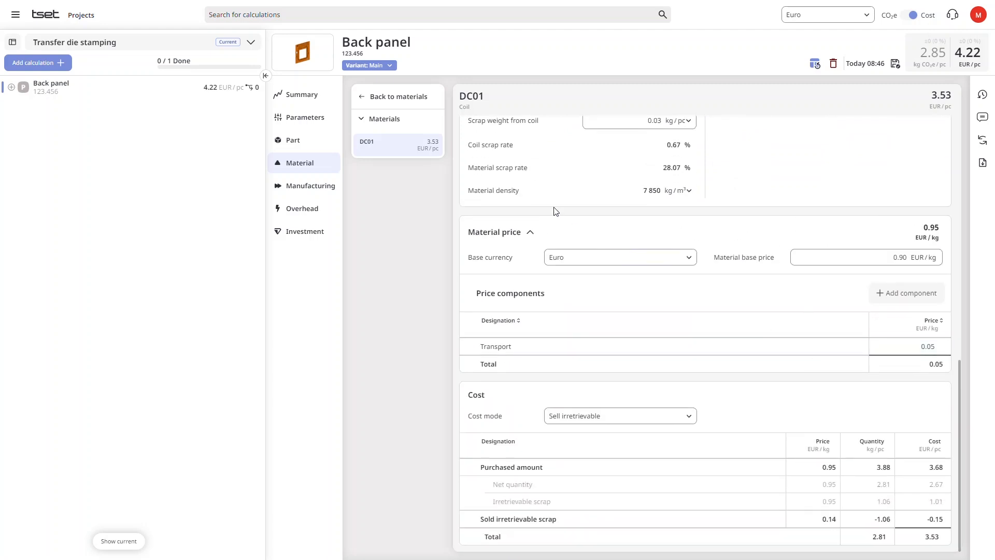
pyautogui.moveTo(909, 18)
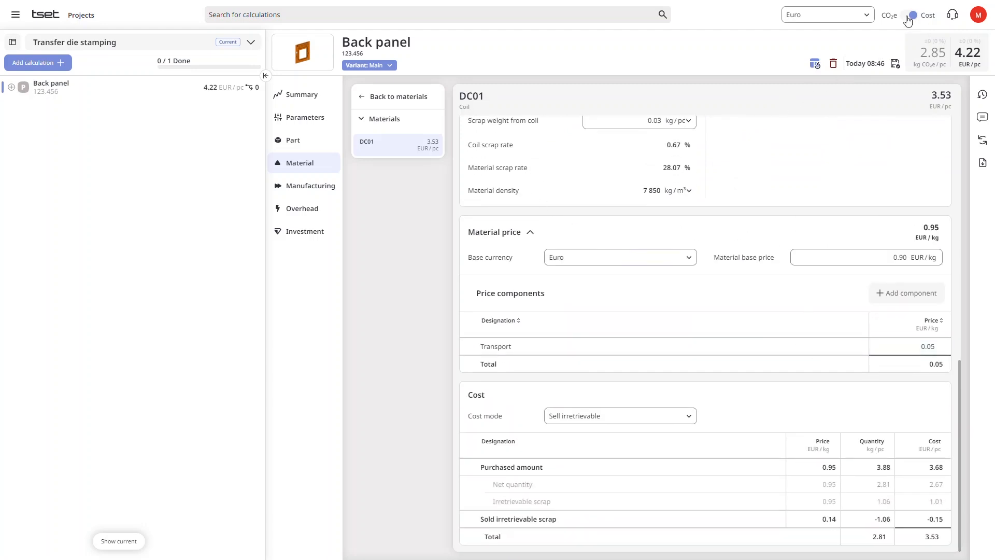
# Step: Switch to CO2e view and open Transfer die stamping emissions (0.02 kg CO₂e/pc)
pyautogui.click(911, 14)
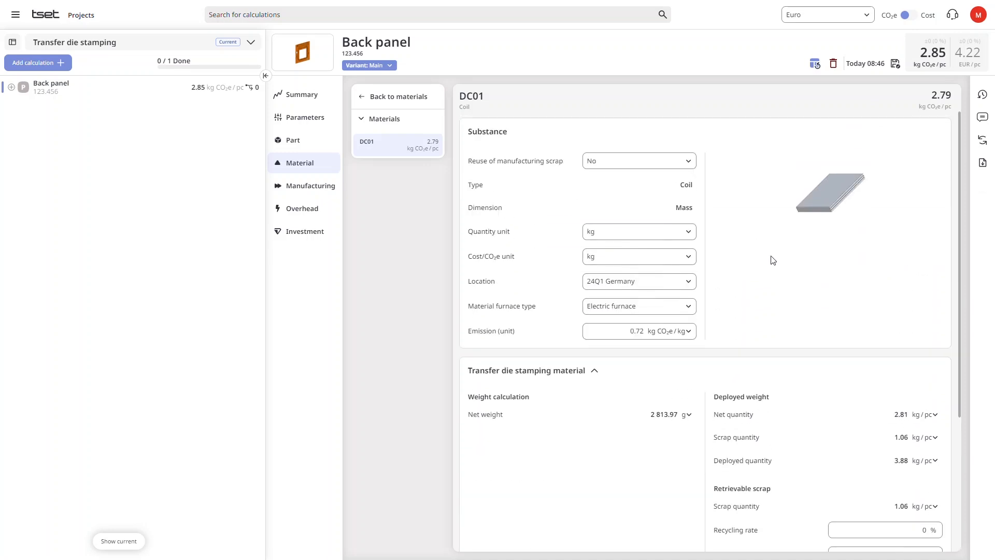
pyautogui.click(310, 186)
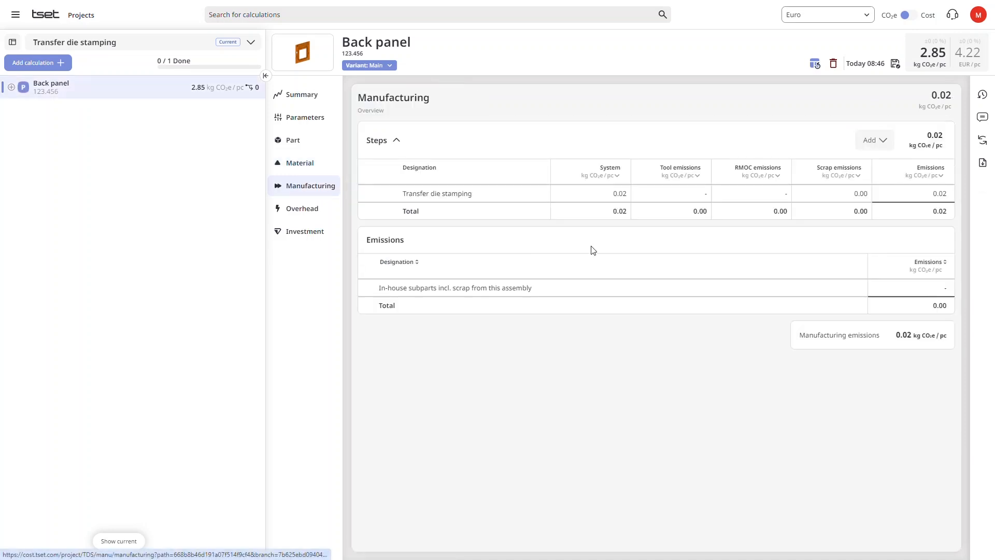
pyautogui.click(437, 194)
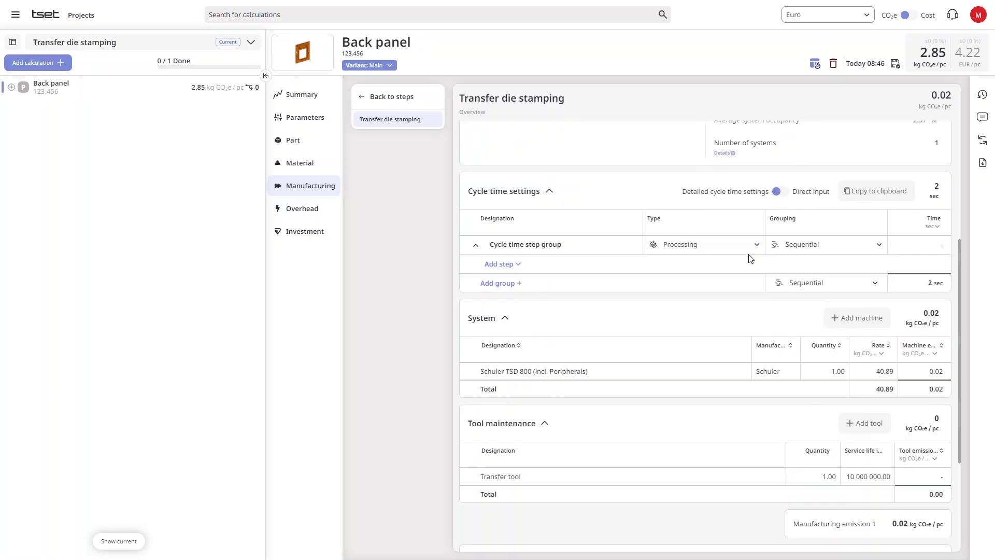